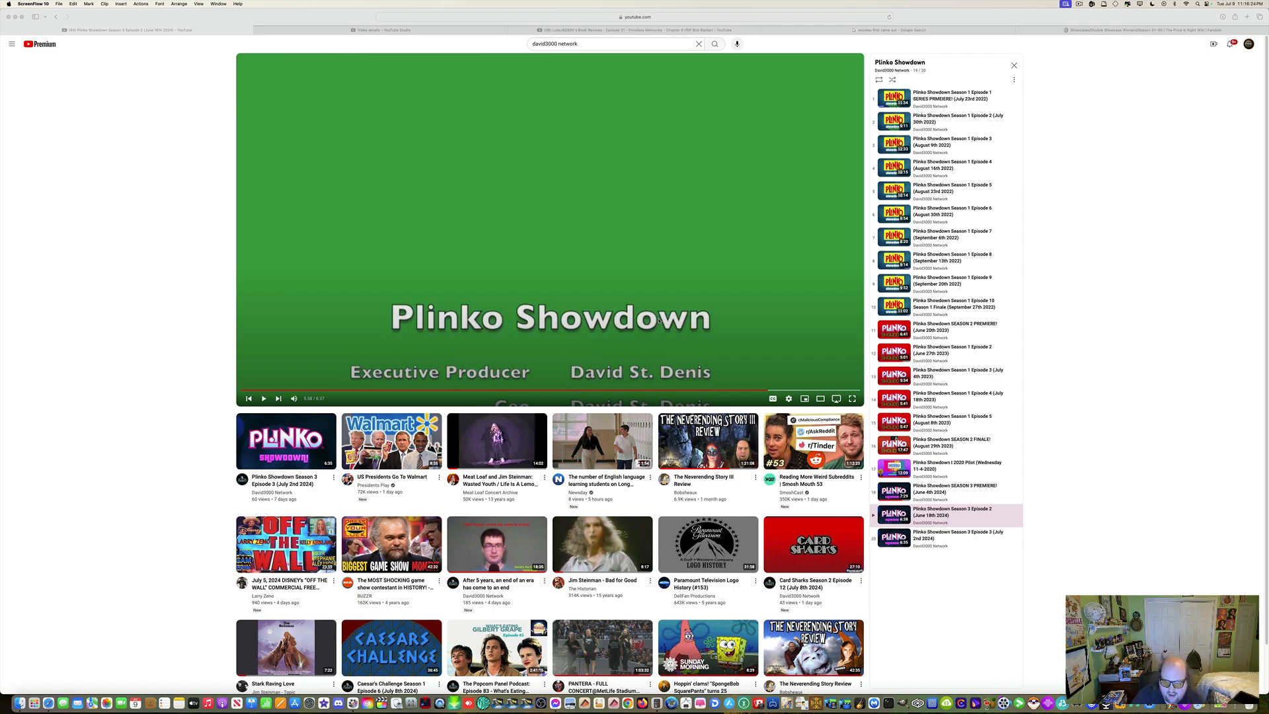
pyautogui.moveTo(671, 333)
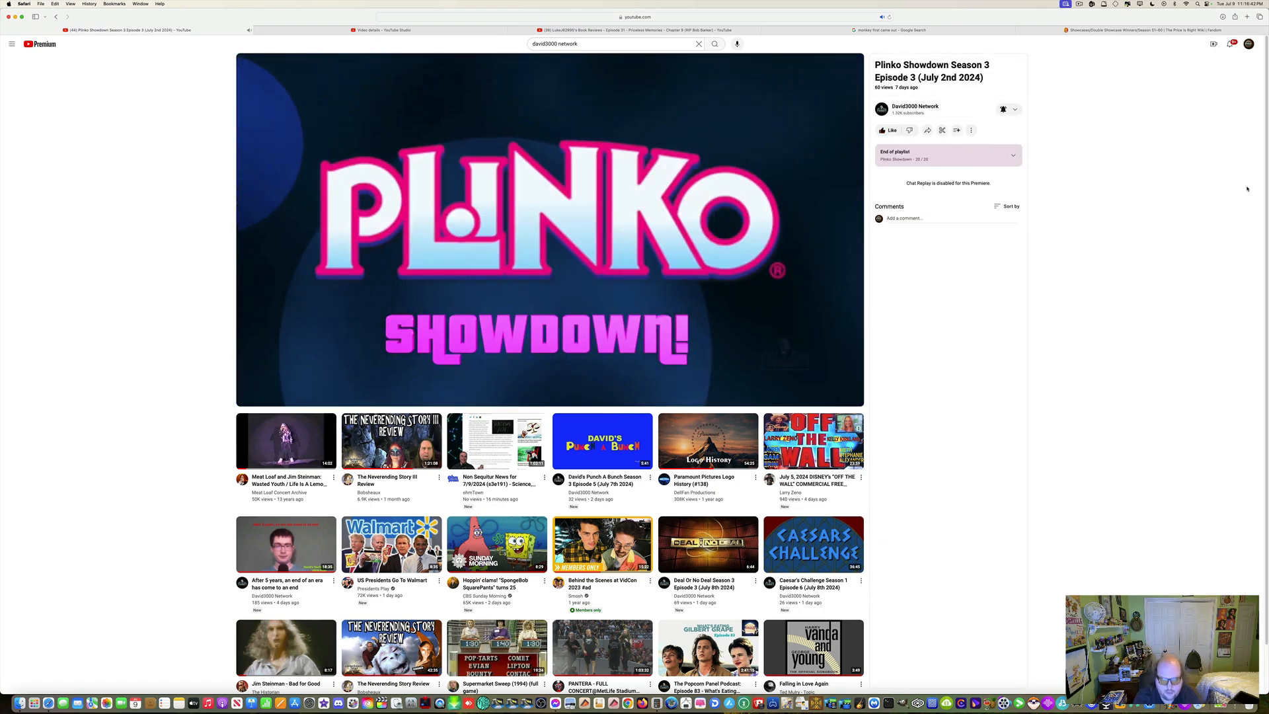
# - Pause and resume the episode at the title card and again on the empty Plinko board shots
pyautogui.click(553, 230)
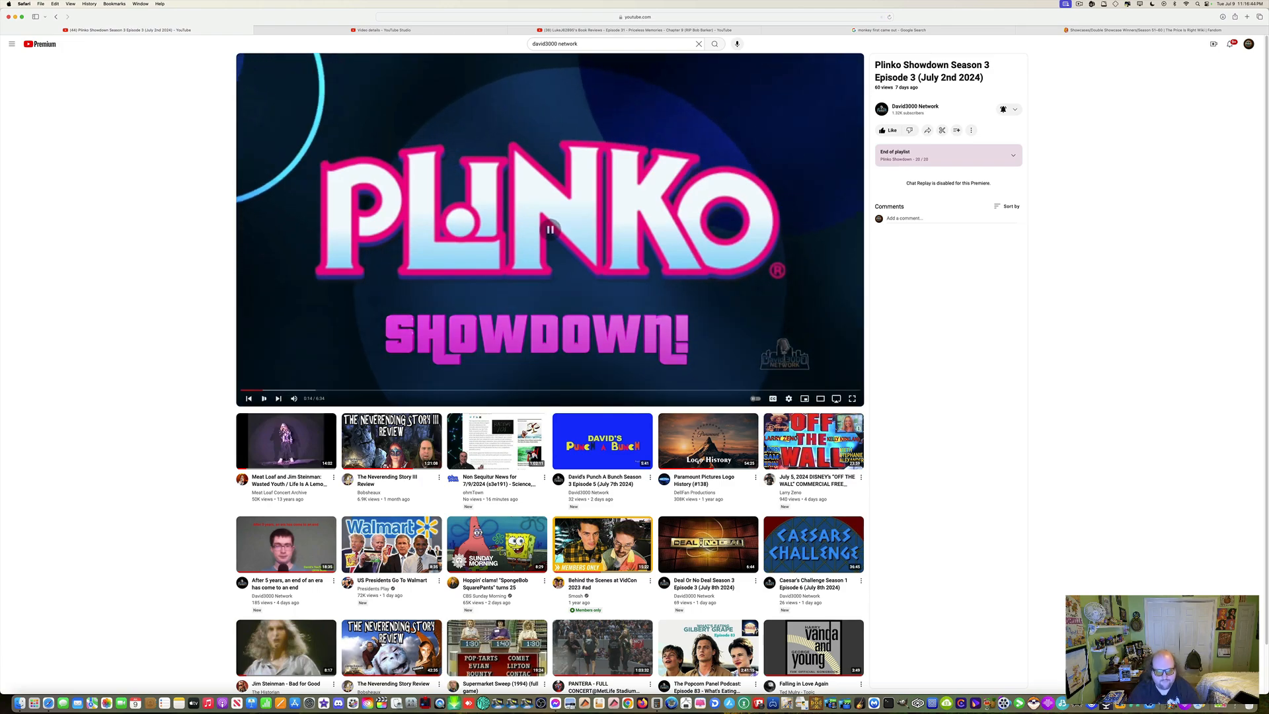
pyautogui.click(549, 229)
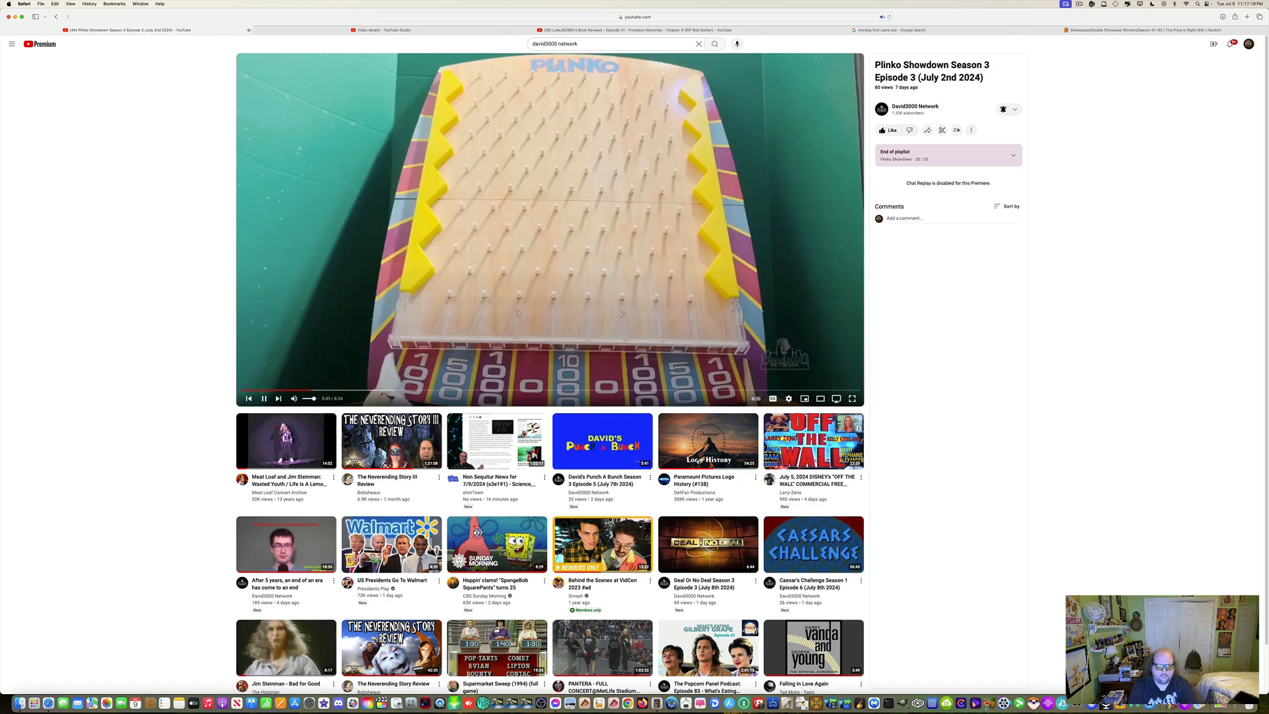
pyautogui.click(264, 398)
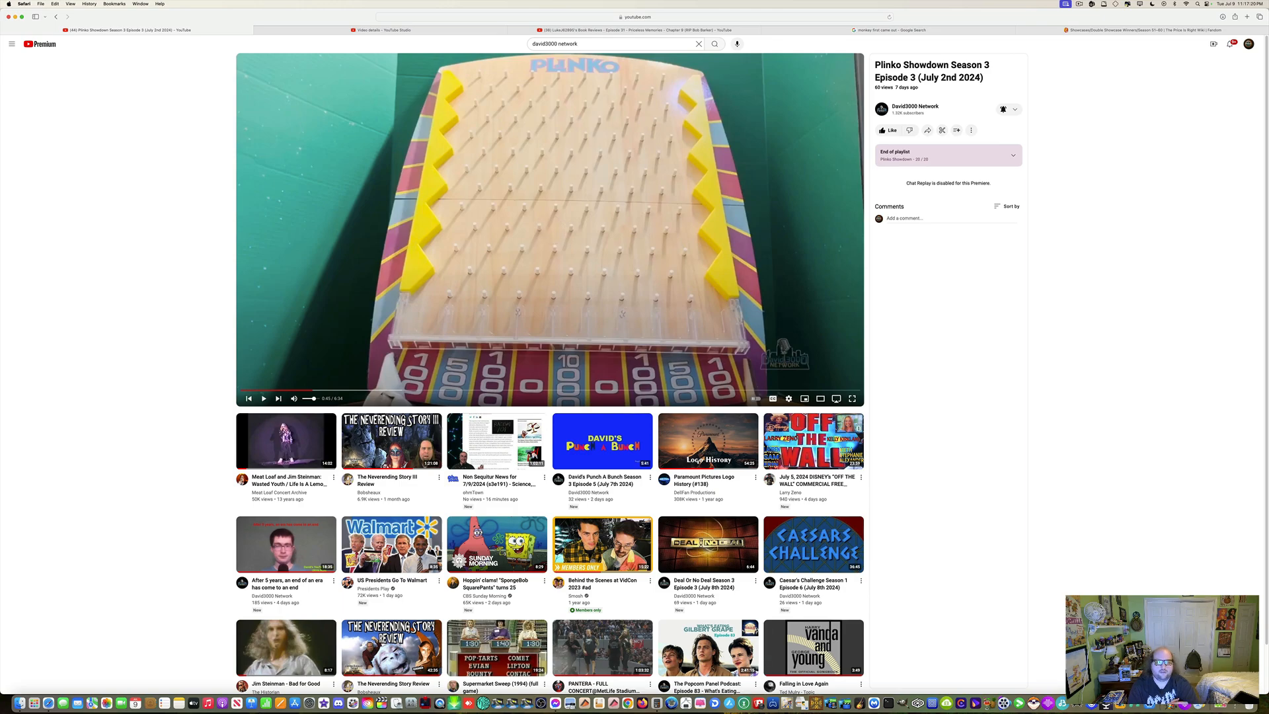
pyautogui.click(263, 397)
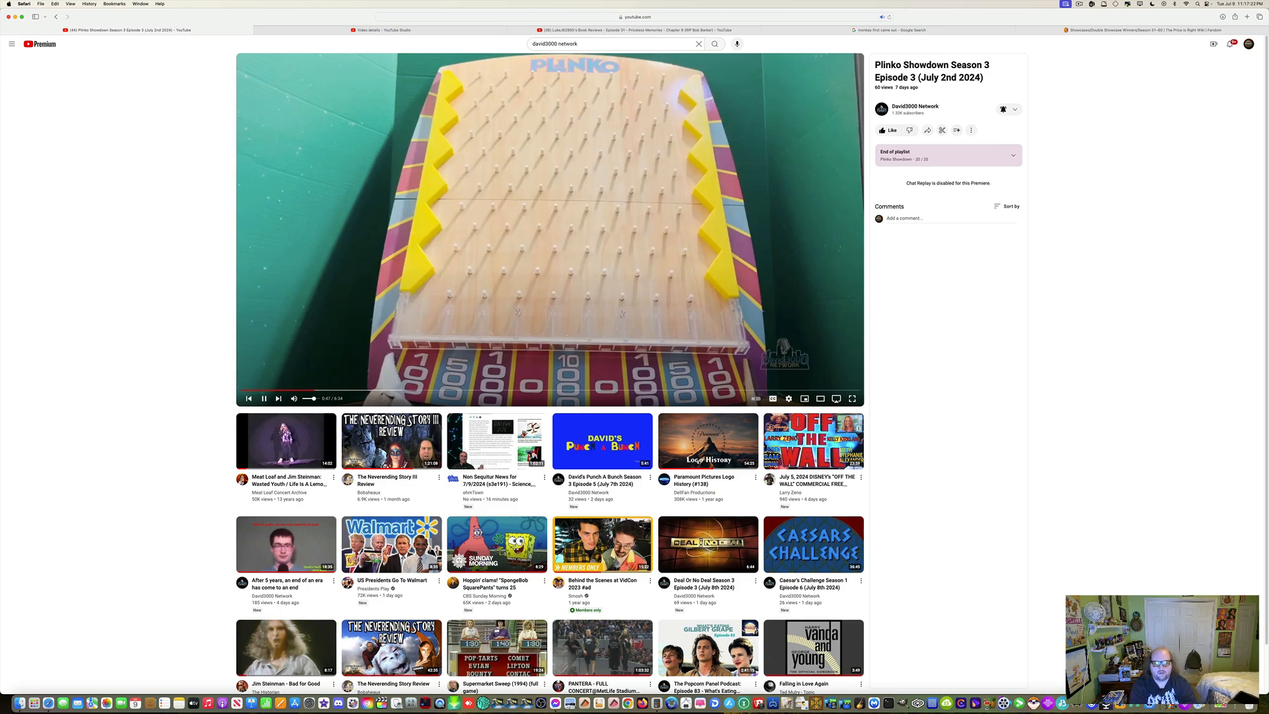
pyautogui.click(264, 398)
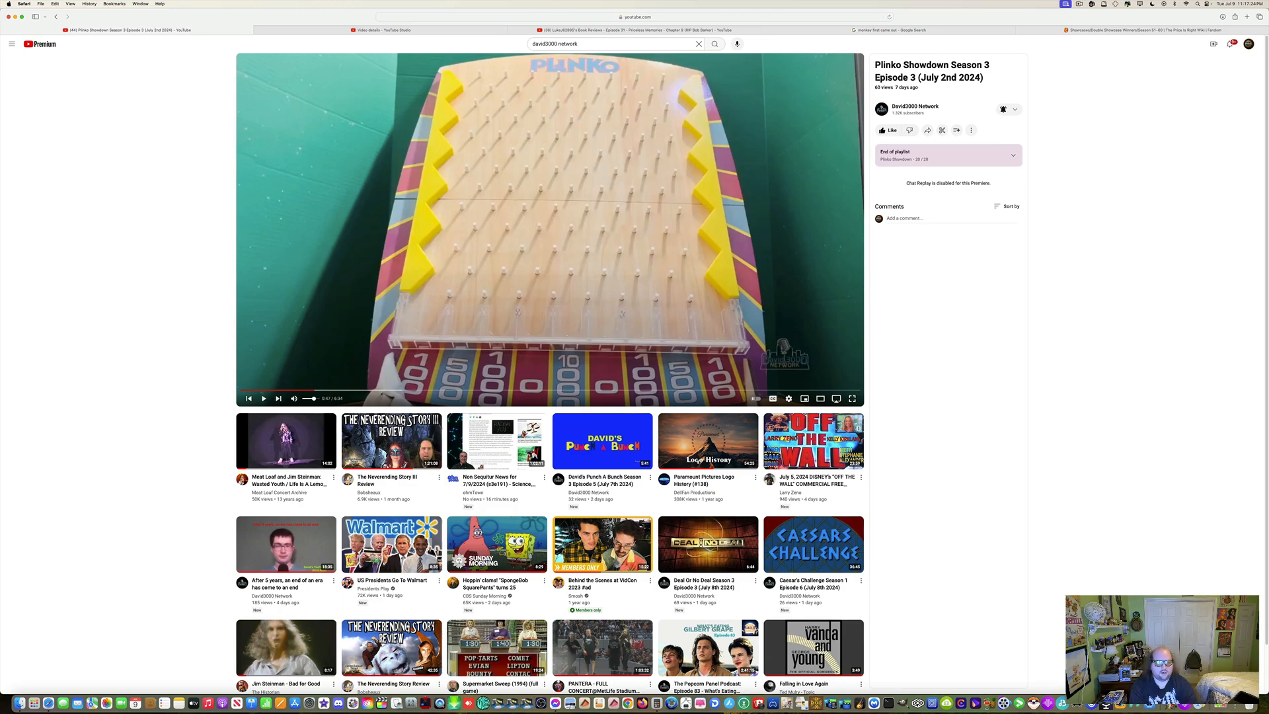
pyautogui.click(263, 397)
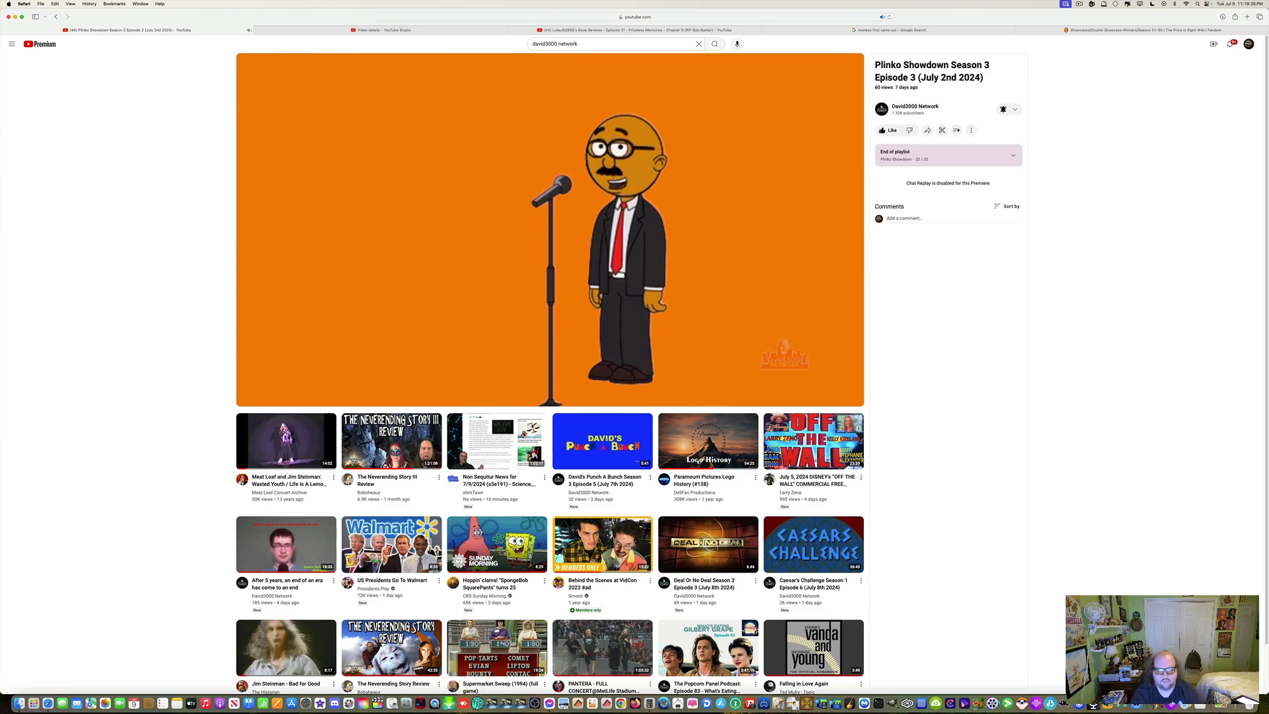
pyautogui.moveTo(601, 407)
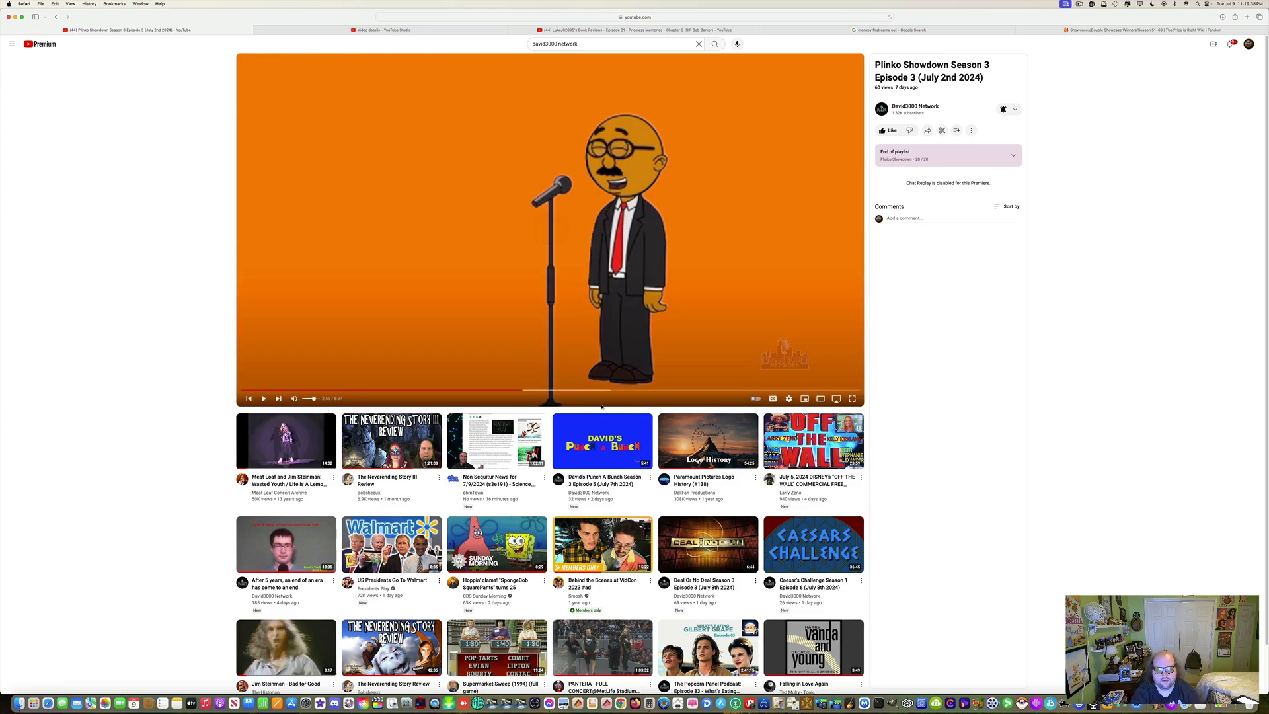
pyautogui.moveTo(577, 392)
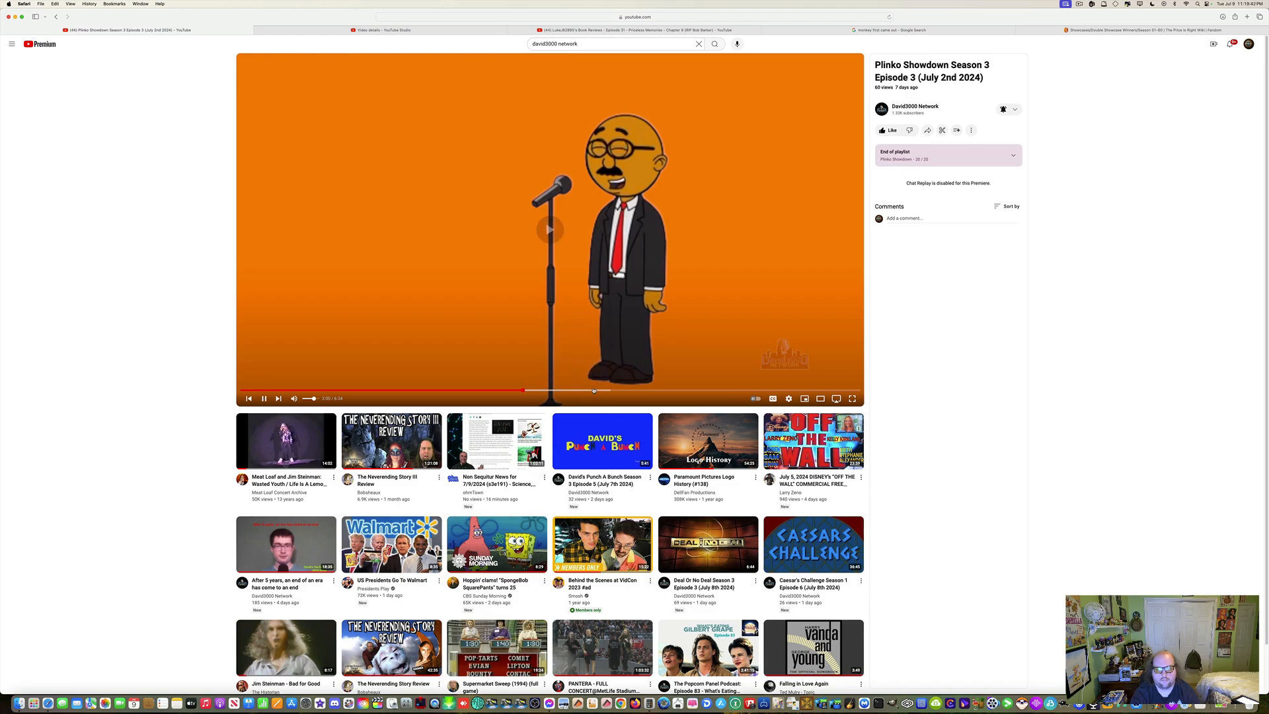
pyautogui.moveTo(587, 391)
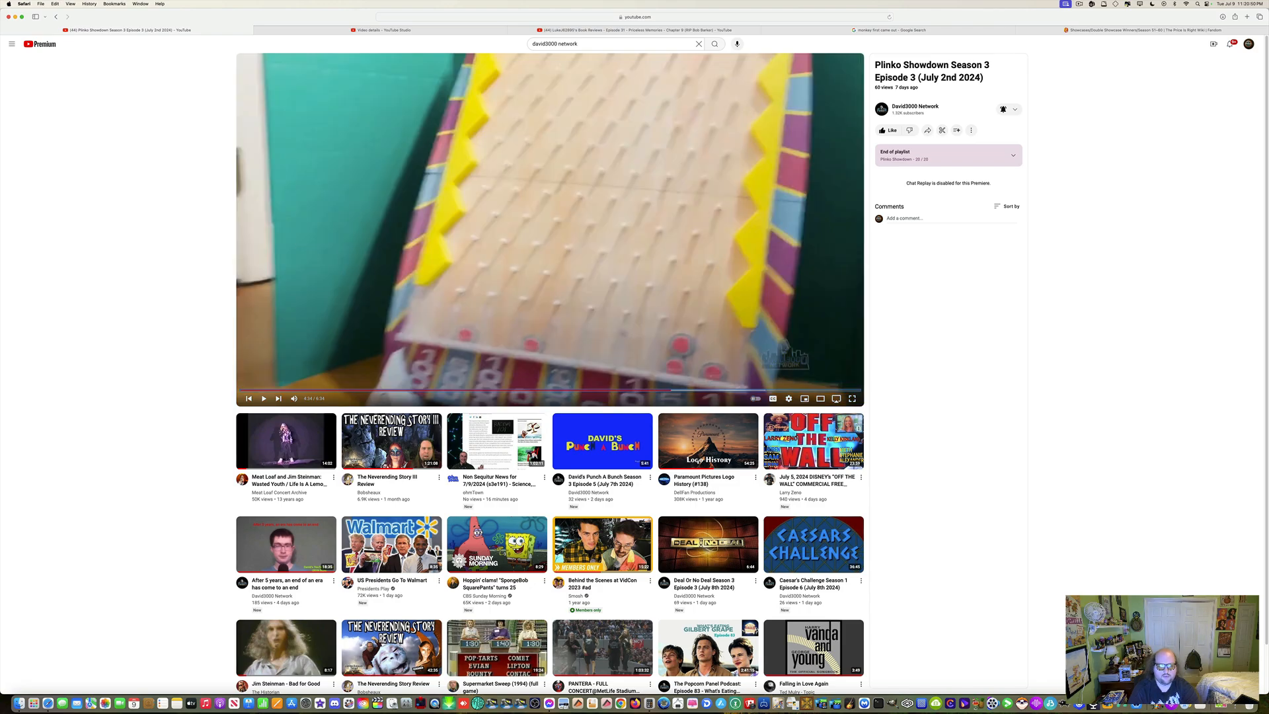
# - Pause and resume the episode through the final chip drops until the closing credits
pyautogui.click(550, 230)
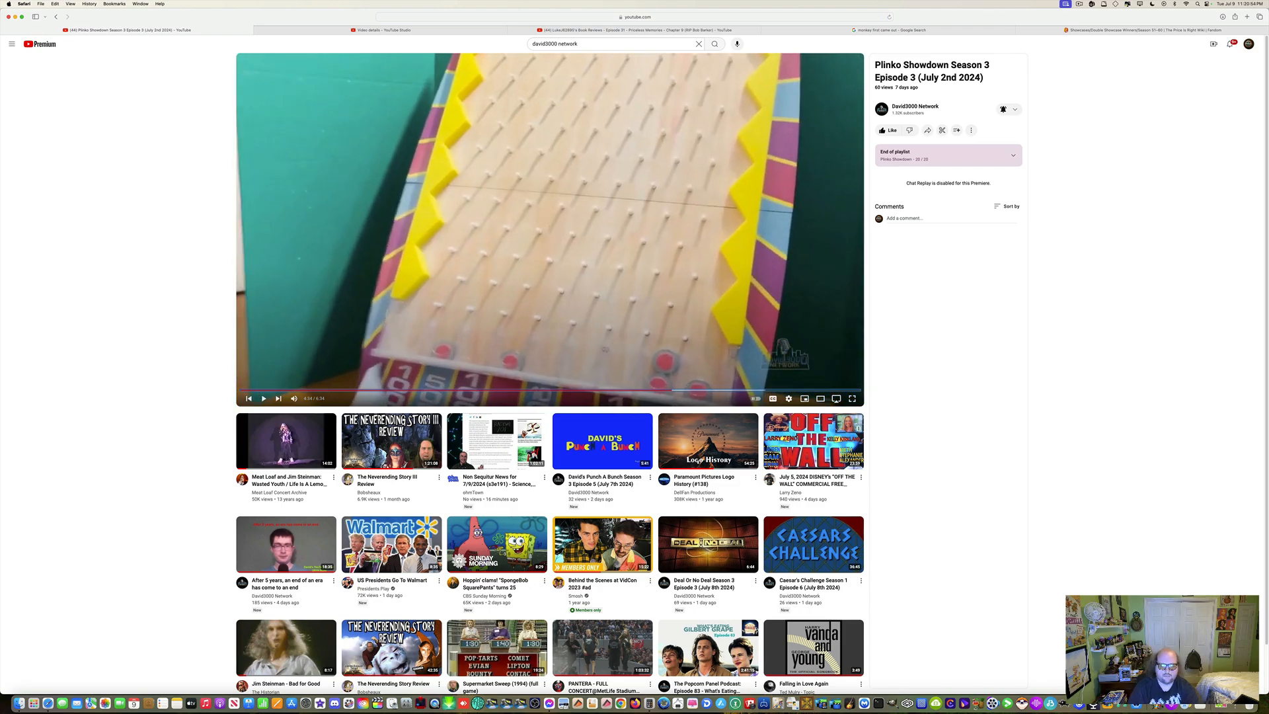
pyautogui.click(263, 397)
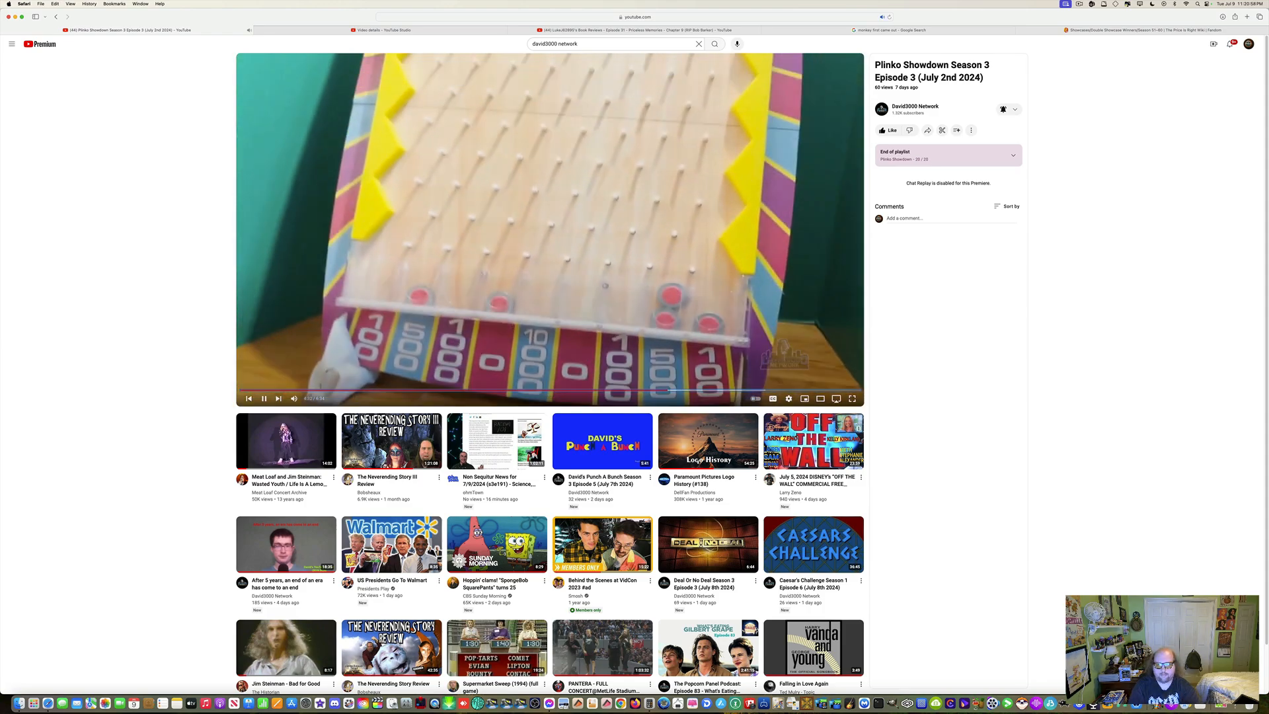
pyautogui.click(264, 397)
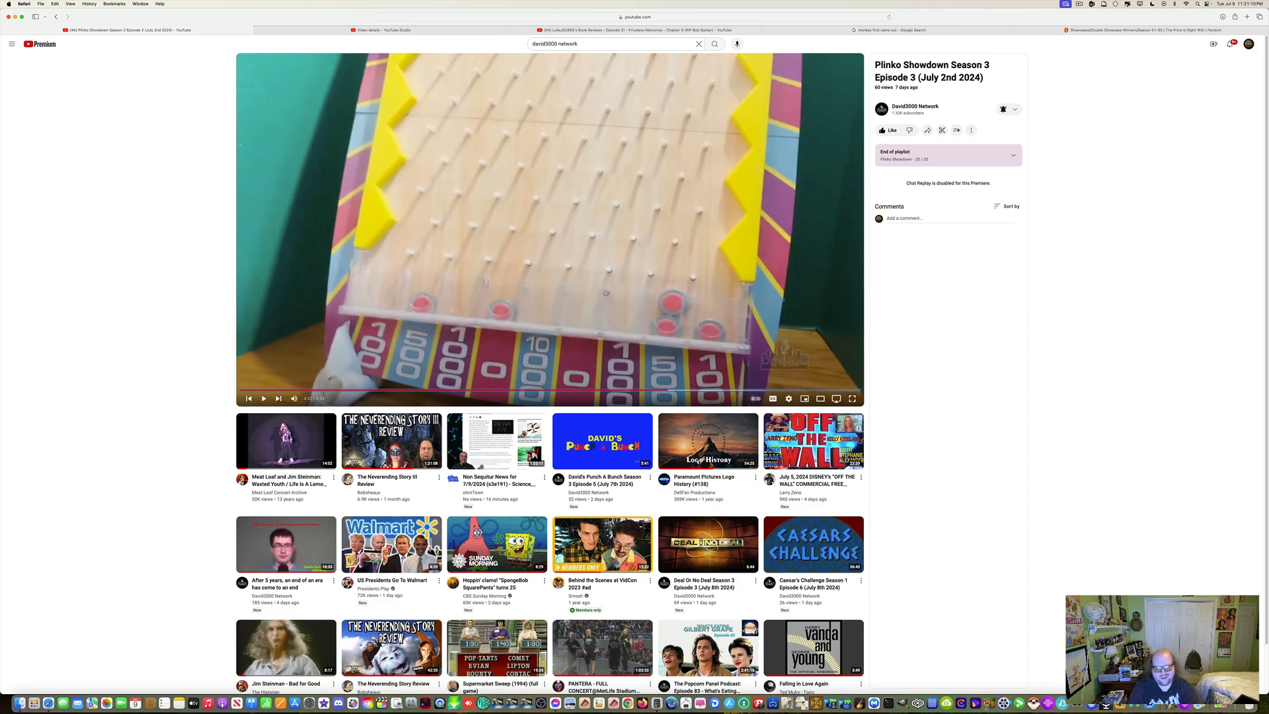
pyautogui.click(550, 230)
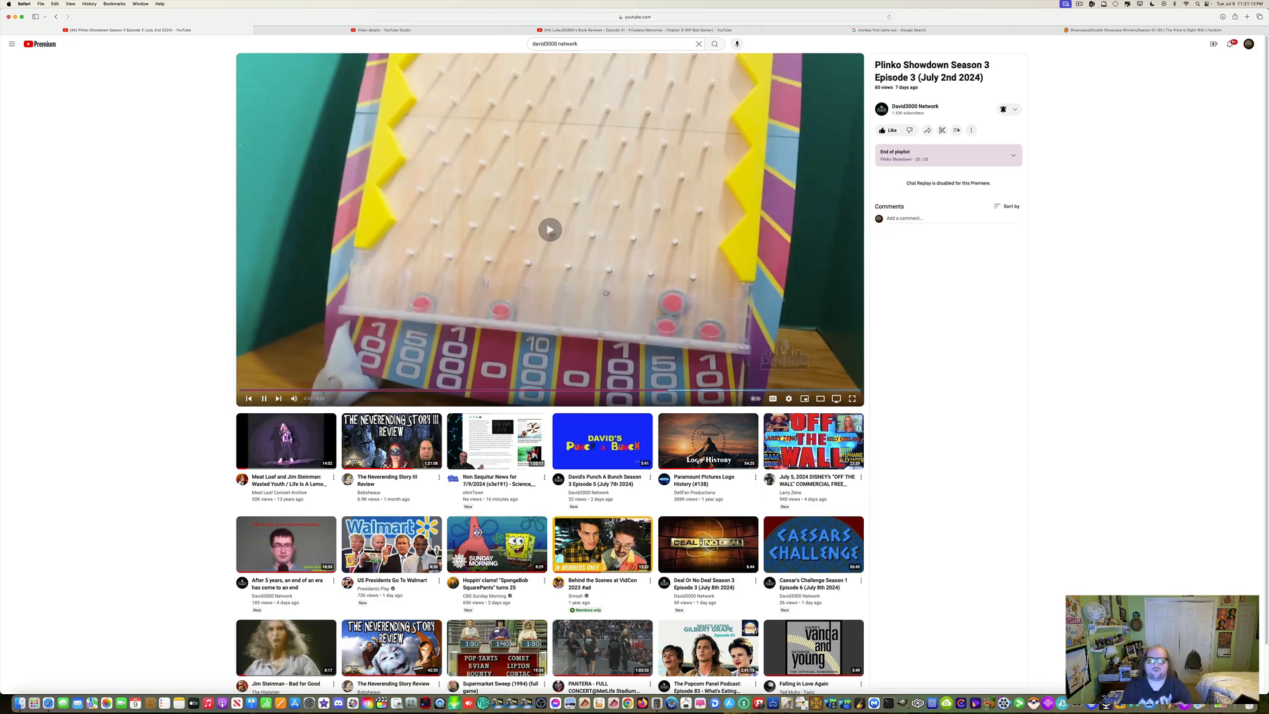
pyautogui.click(549, 230)
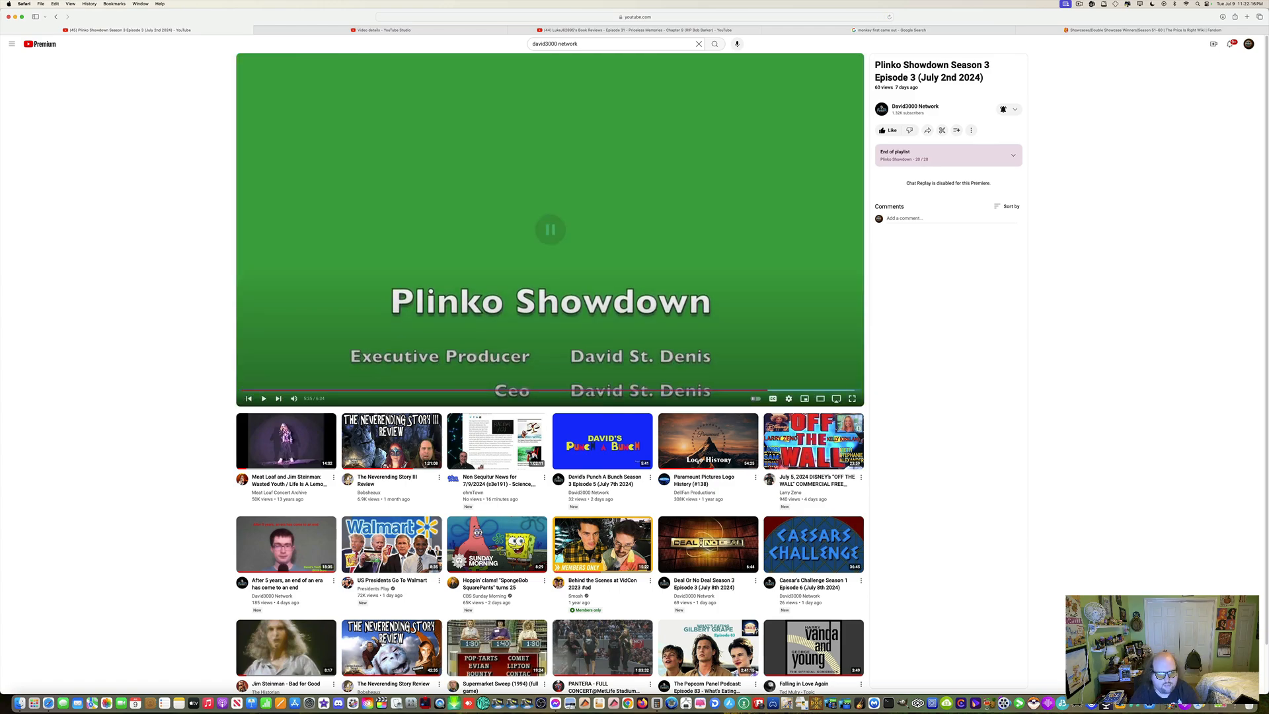
# - Resume the end credits and reach the David3000 Network channel home page
pyautogui.click(549, 230)
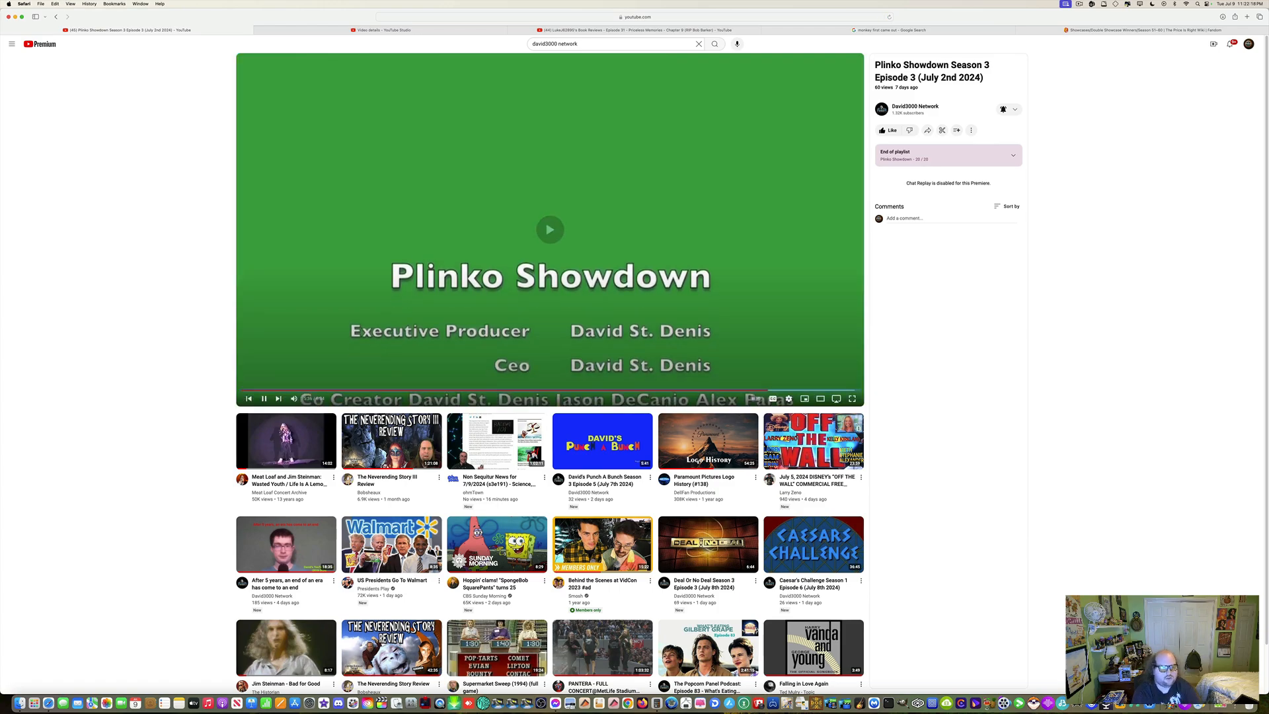
pyautogui.click(549, 229)
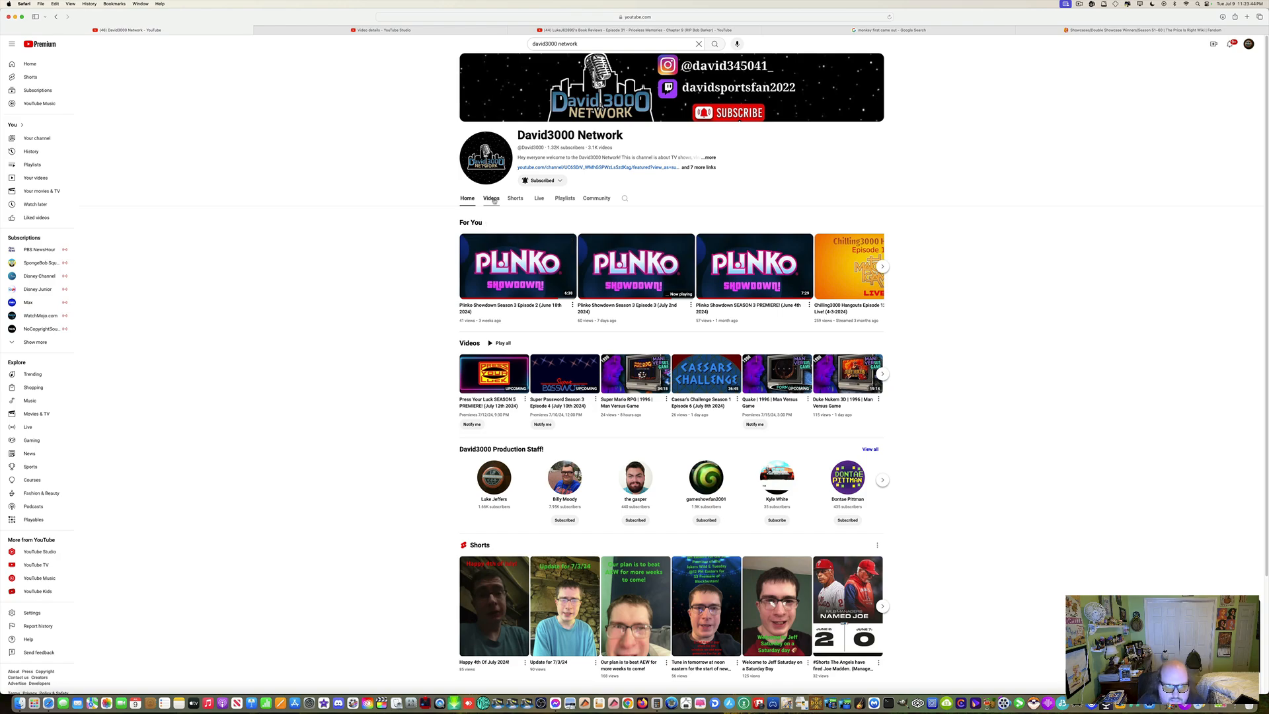
# - Browse the channel's uploaded videos list
pyautogui.click(491, 198)
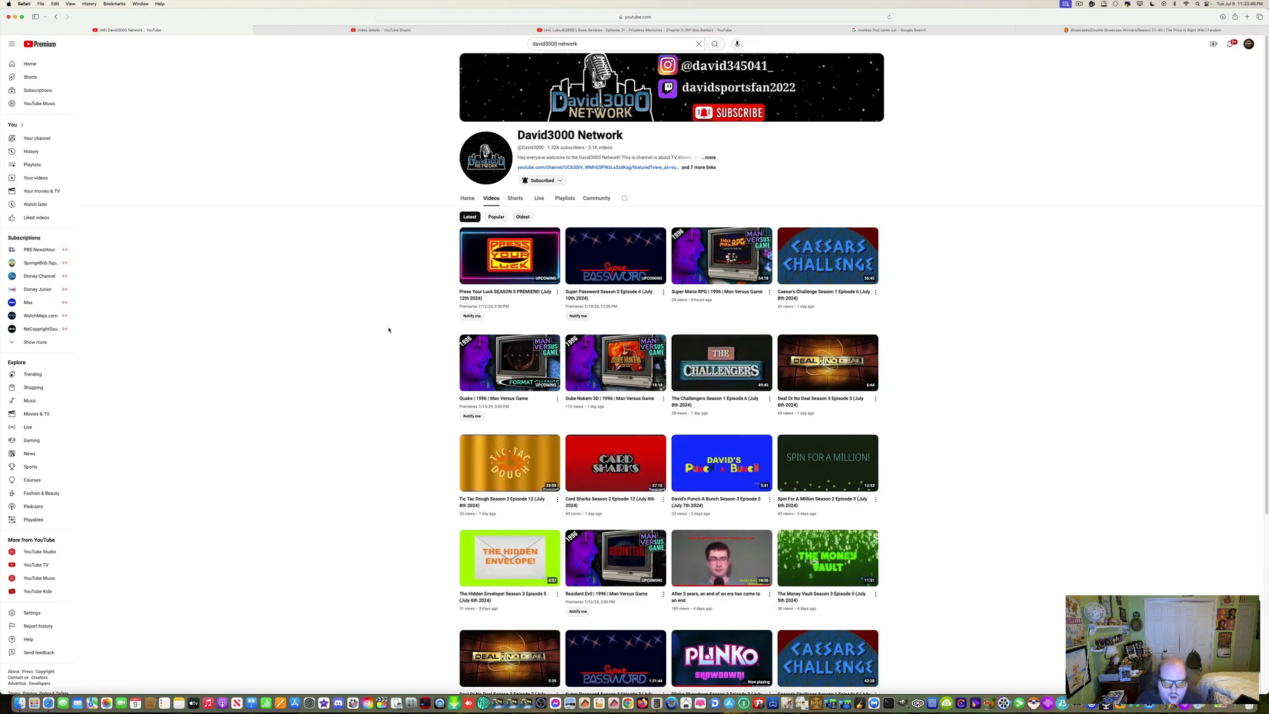
pyautogui.scroll(-3)
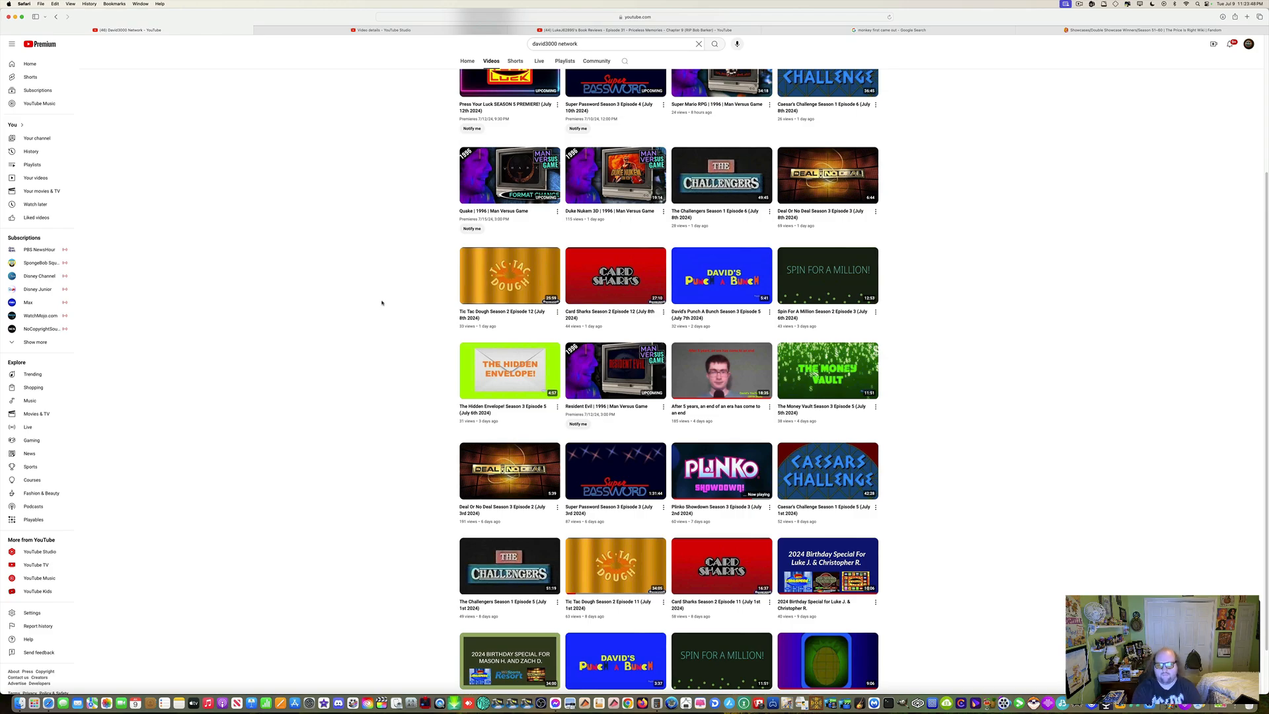
pyautogui.scroll(3)
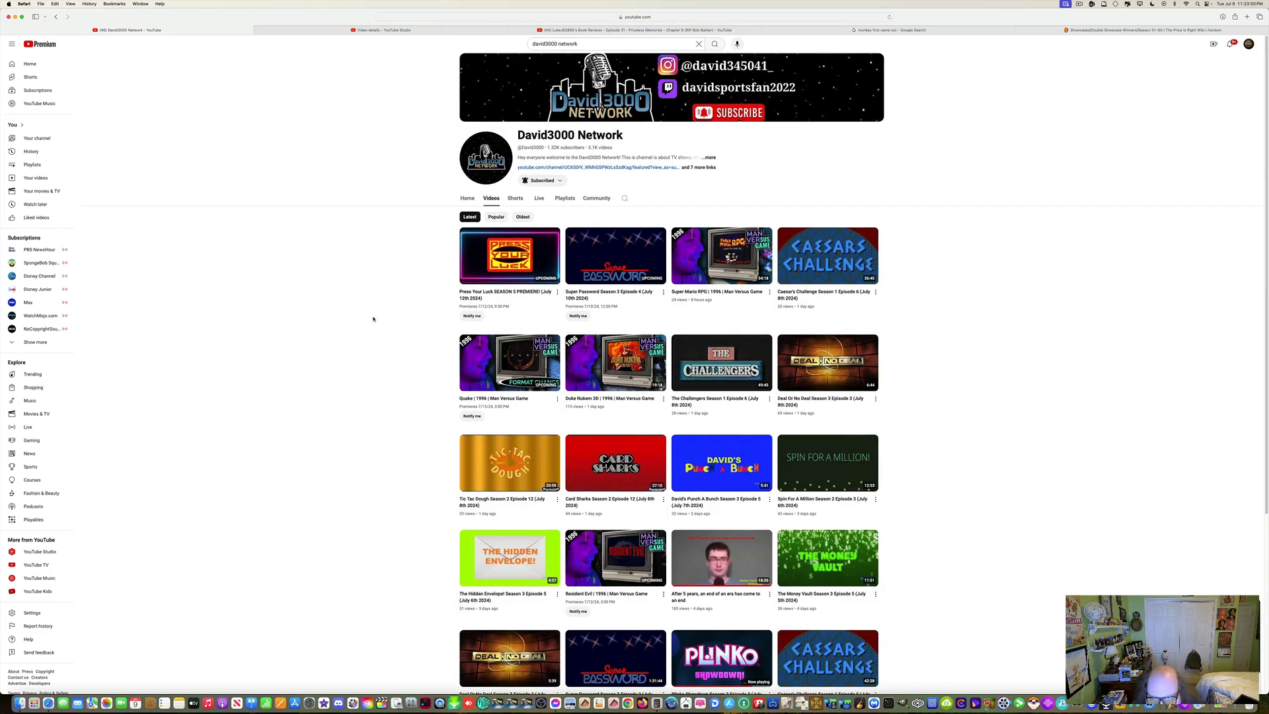
pyautogui.moveTo(367, 316)
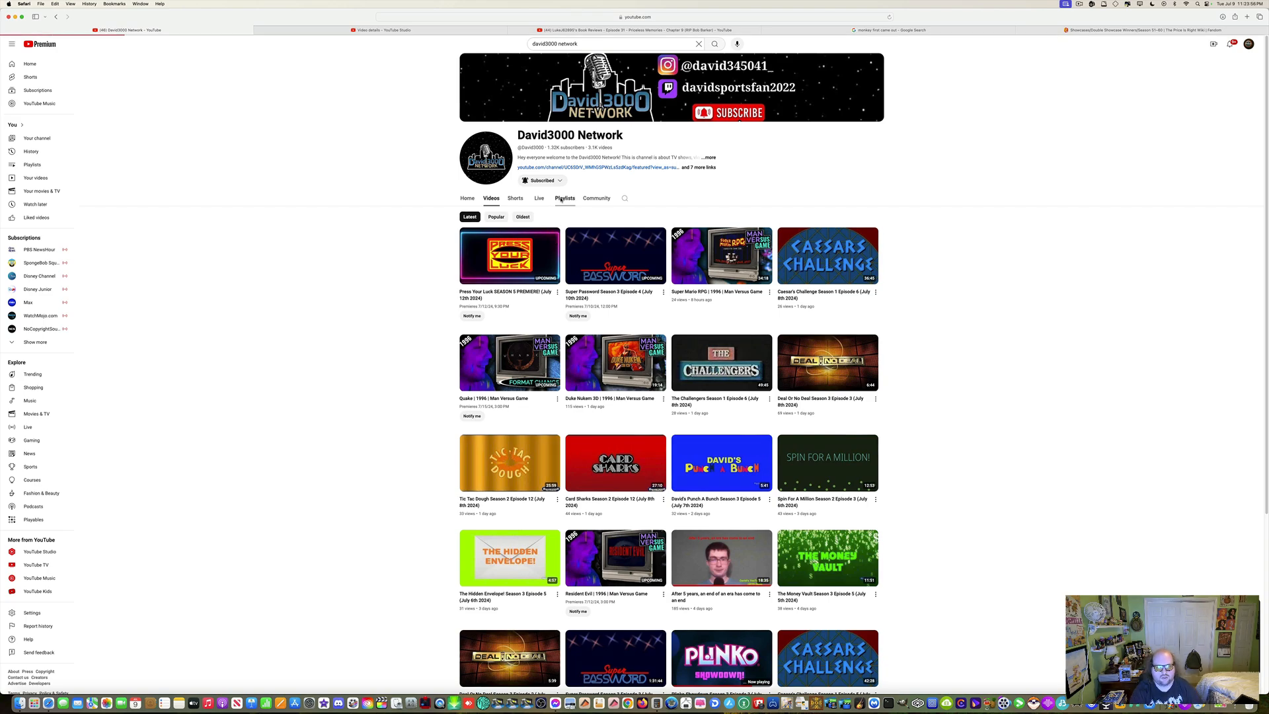
# - Search the channel's playlists for 'wheel' to find the Wheel Of Fortune playlist
pyautogui.click(563, 198)
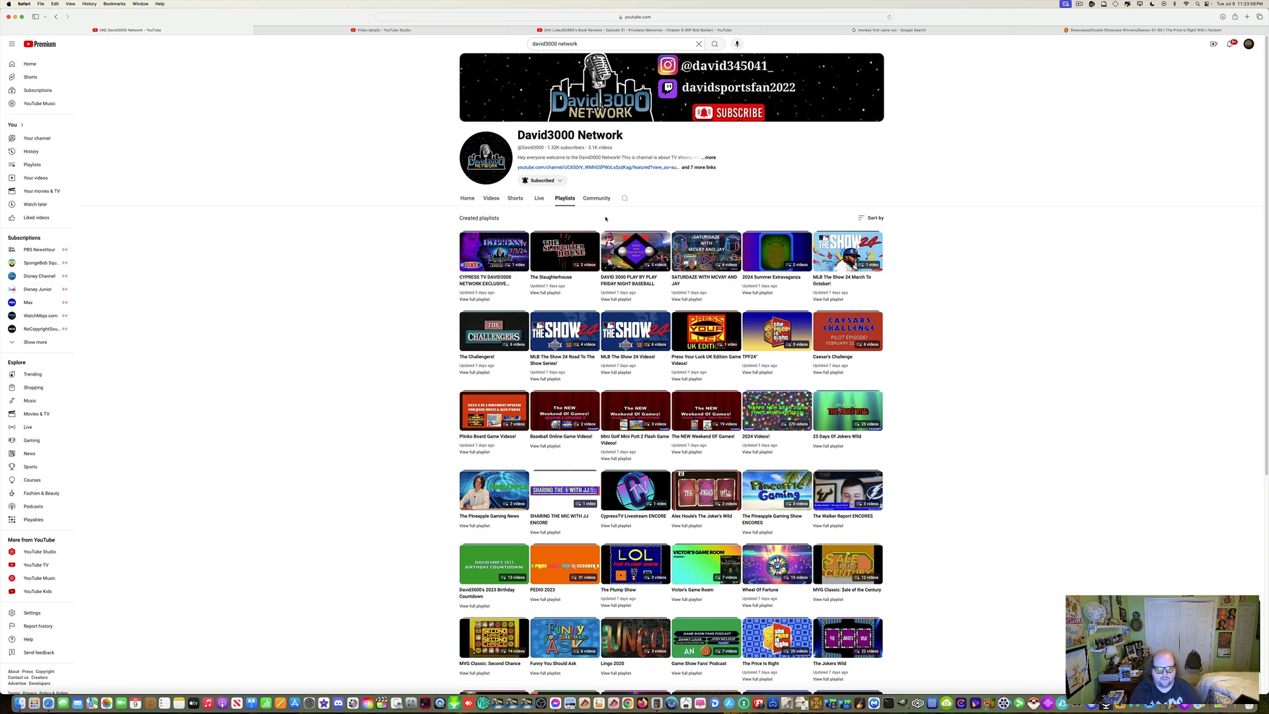
pyautogui.click(624, 198)
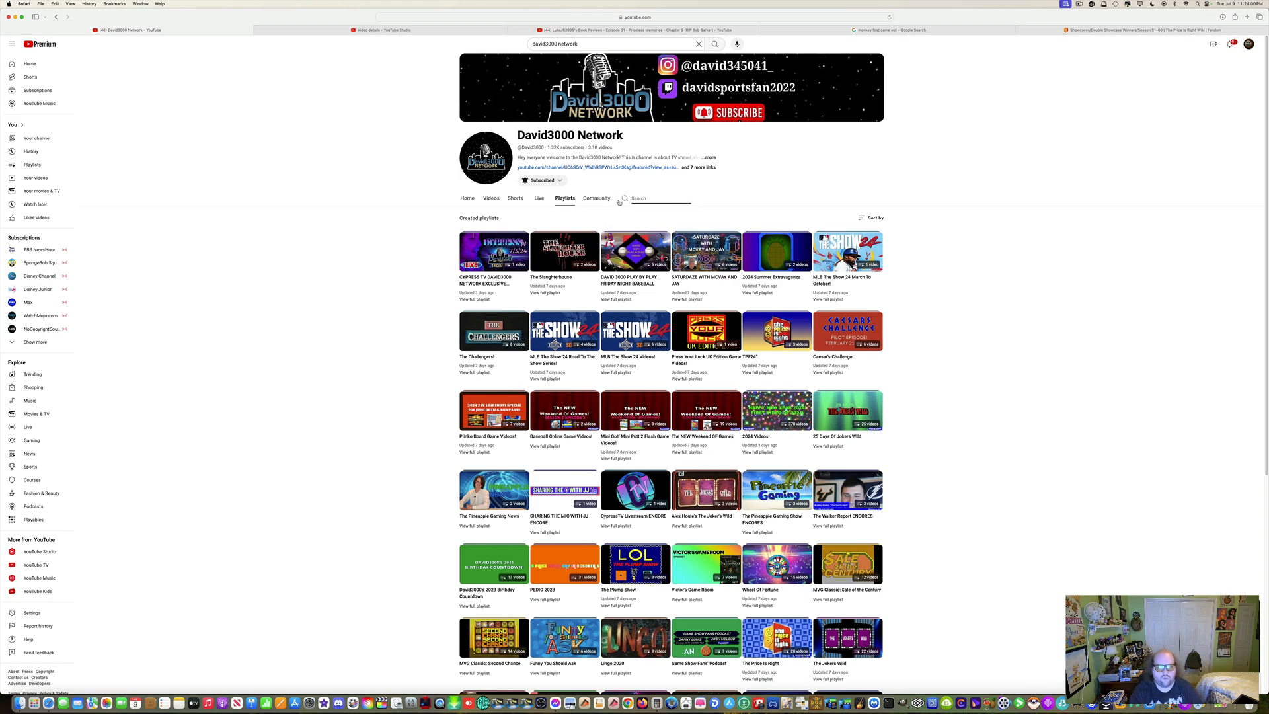
pyautogui.write('wheel of fortune')
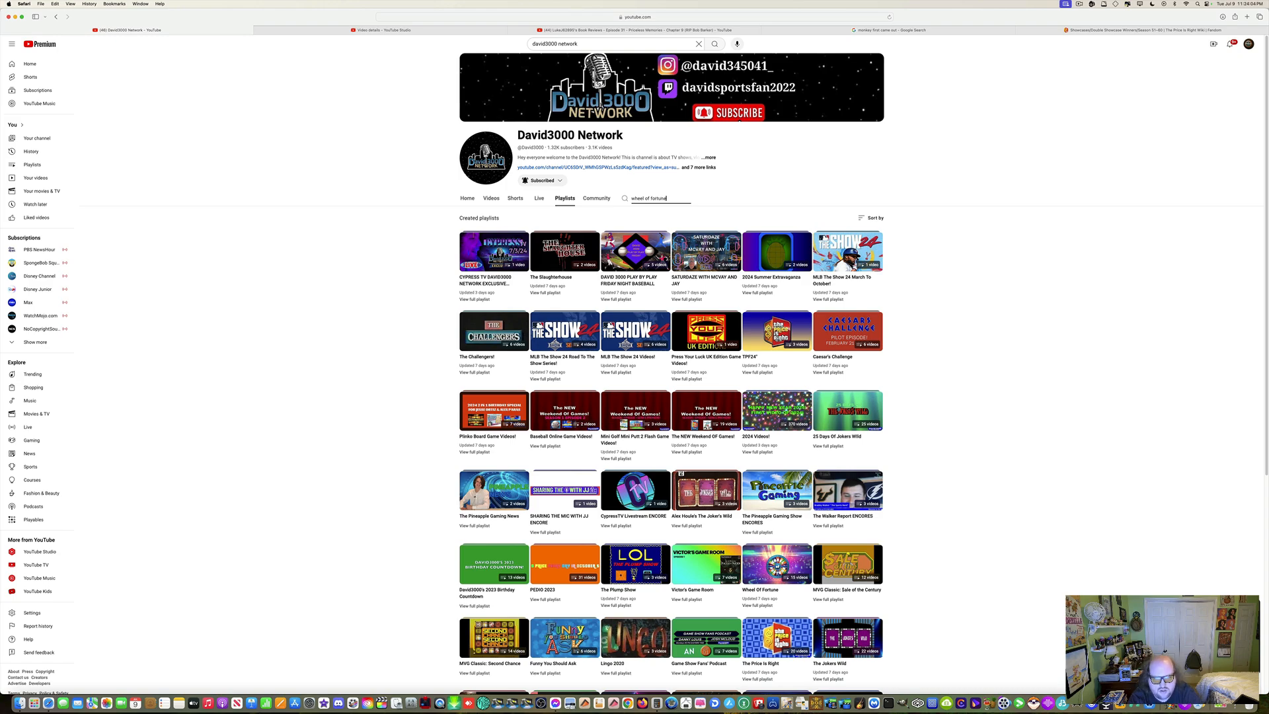
pyautogui.press('Return')
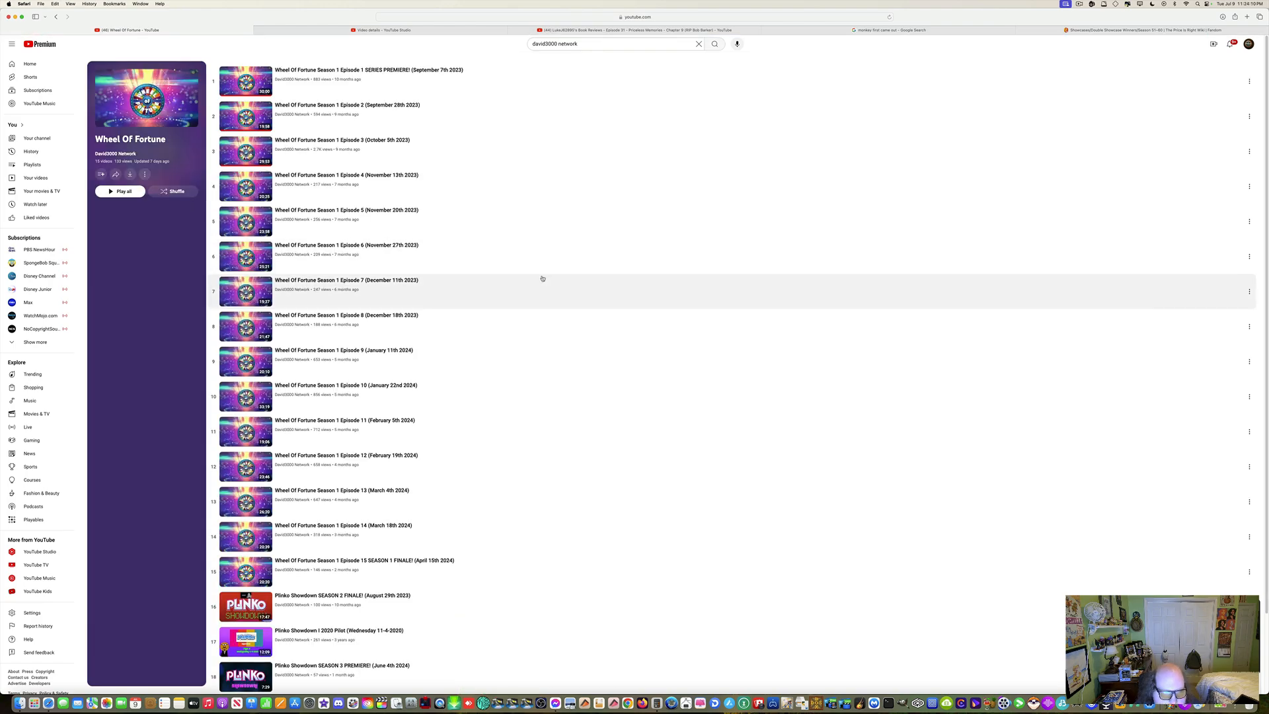
pyautogui.moveTo(540, 280)
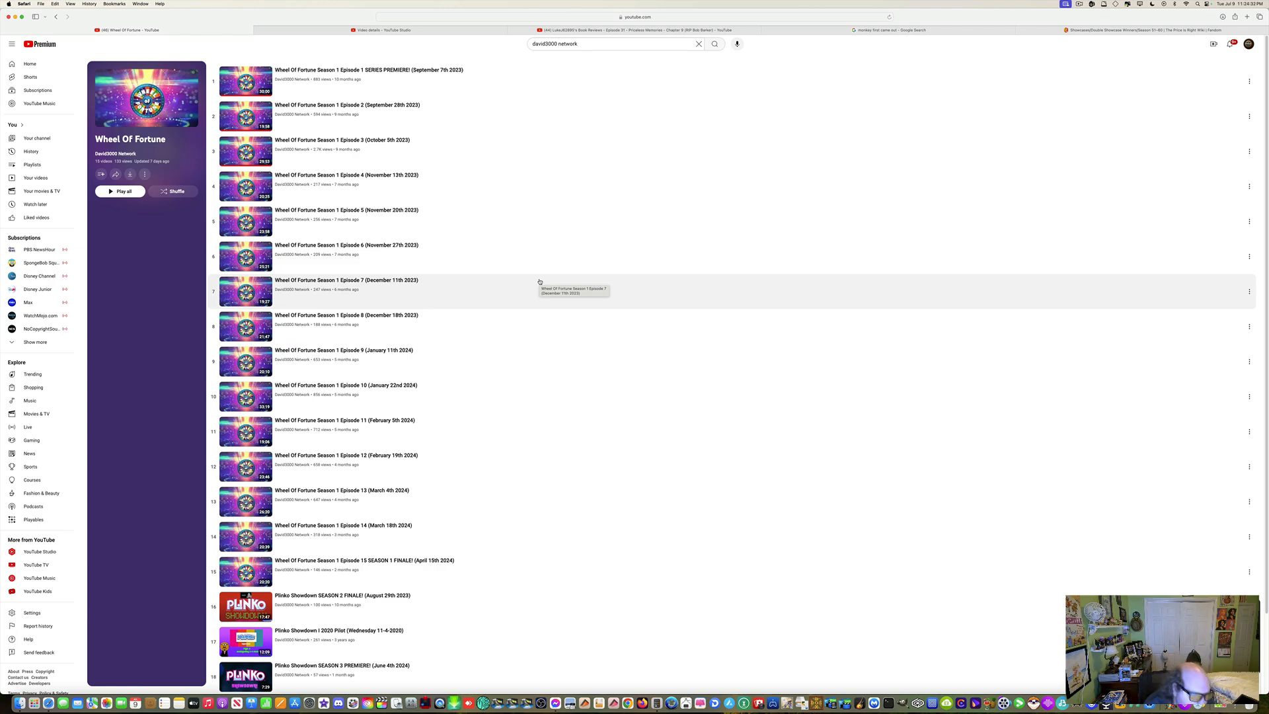
pyautogui.moveTo(579, 318)
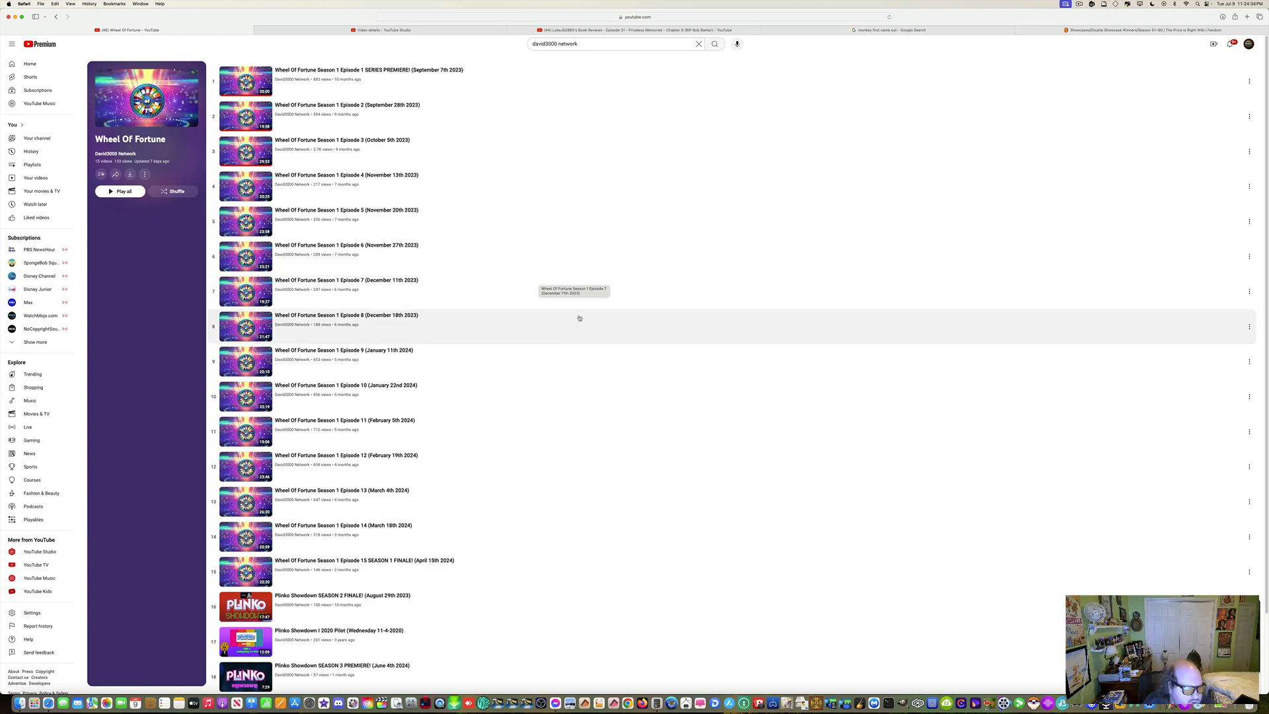
pyautogui.moveTo(573, 337)
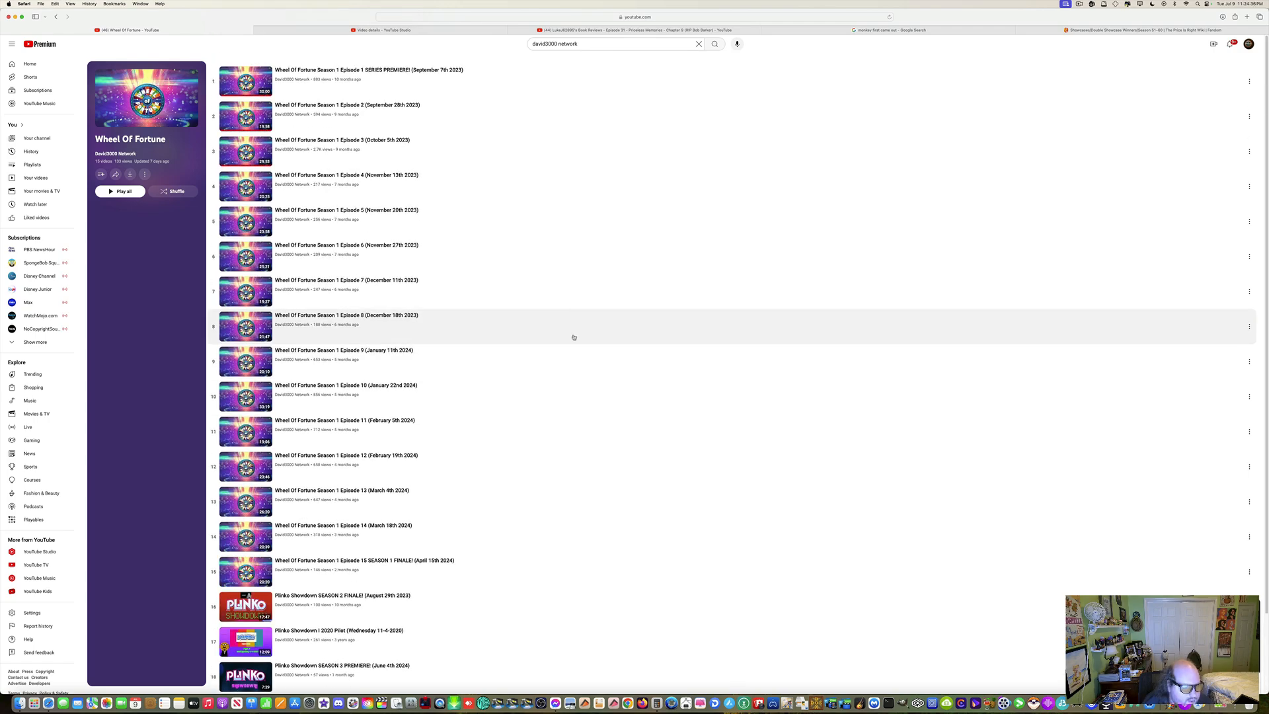
pyautogui.moveTo(522, 187)
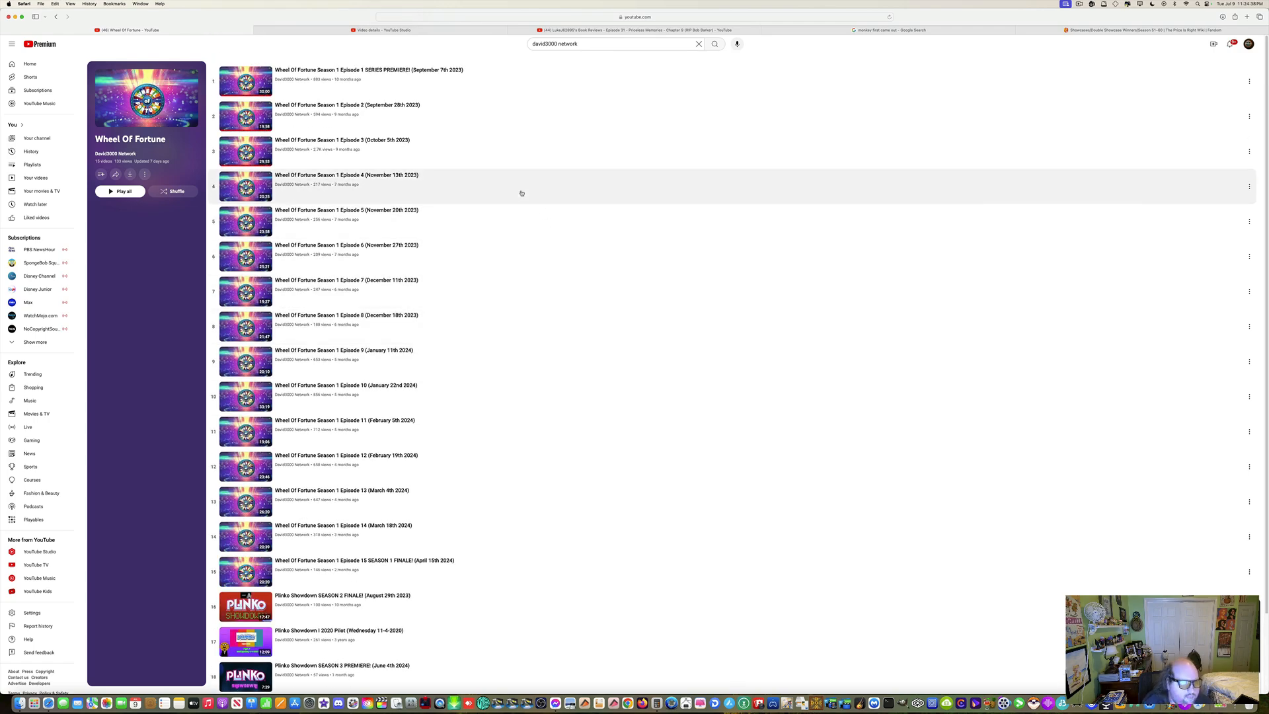